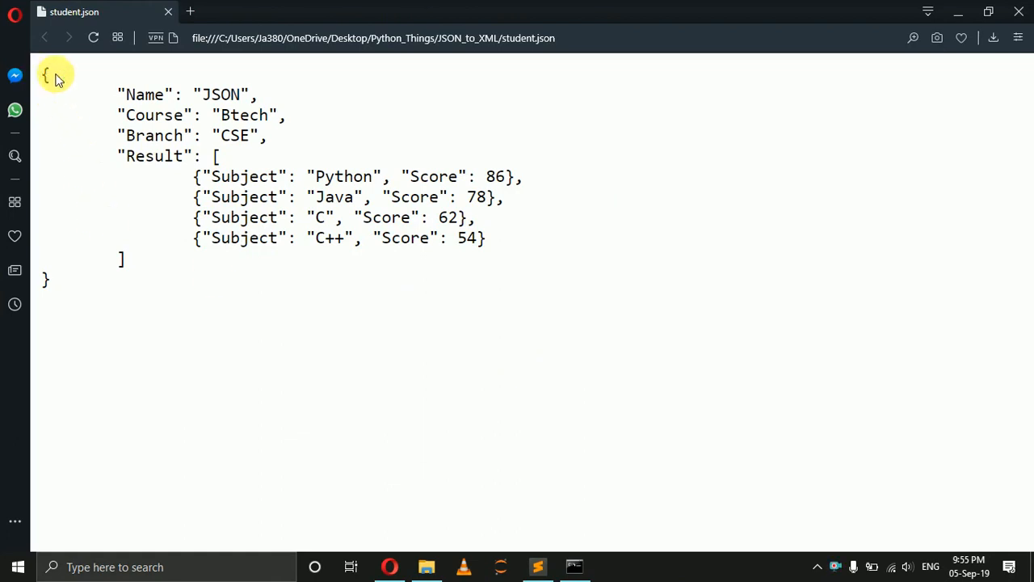
# Step: Open Command Prompt in the JSON_to_XML folder to run json_to_xml.py with python
pyautogui.doubleClick(244, 238)
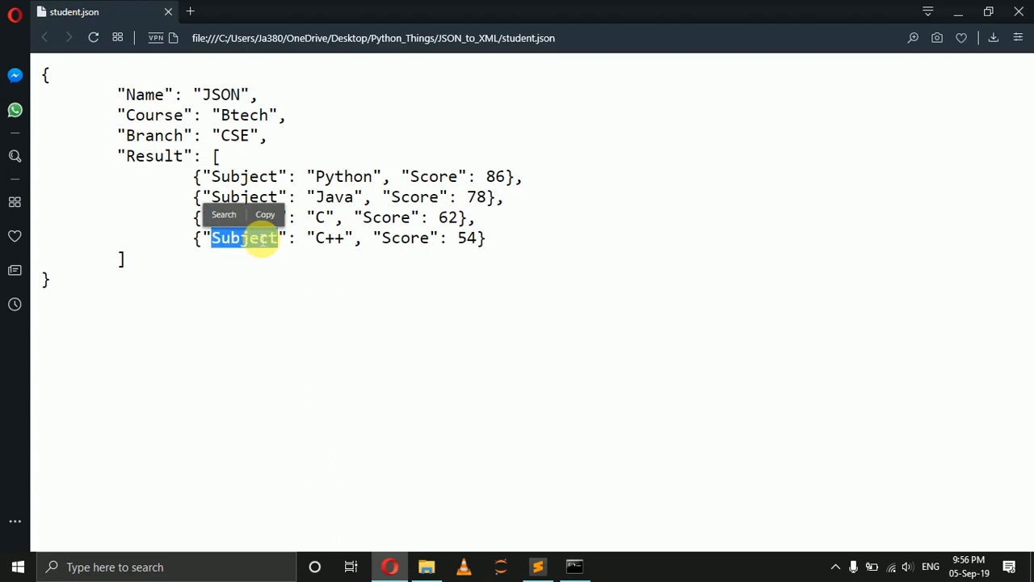
pyautogui.click(502, 493)
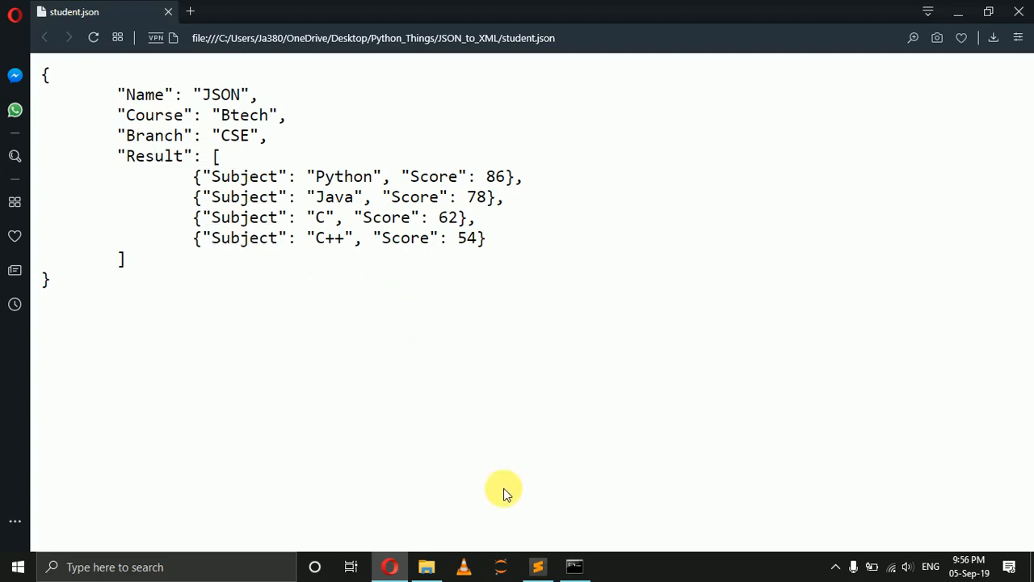
pyautogui.click(574, 566)
pyautogui.write('python json')
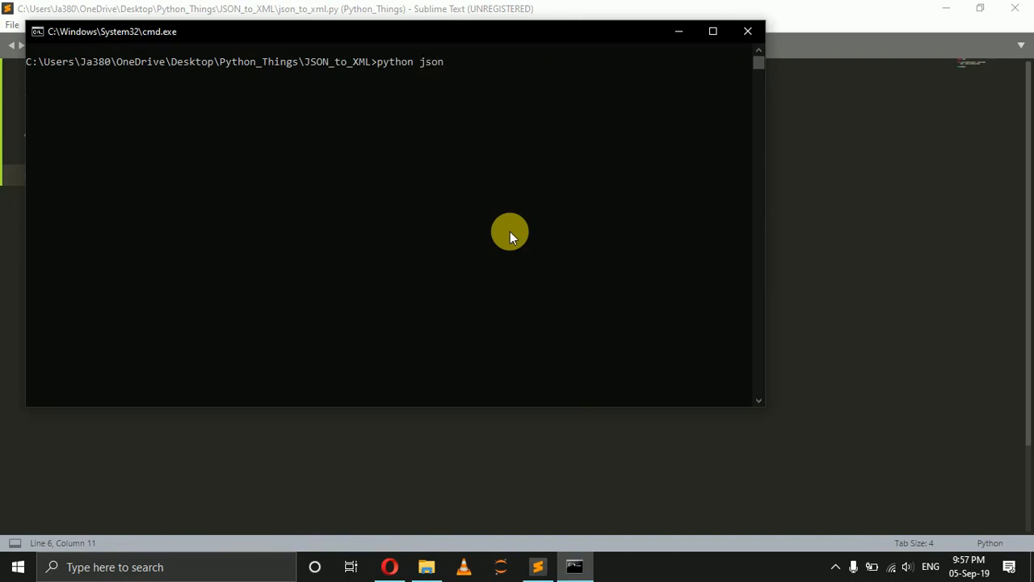
pyautogui.click(537, 567)
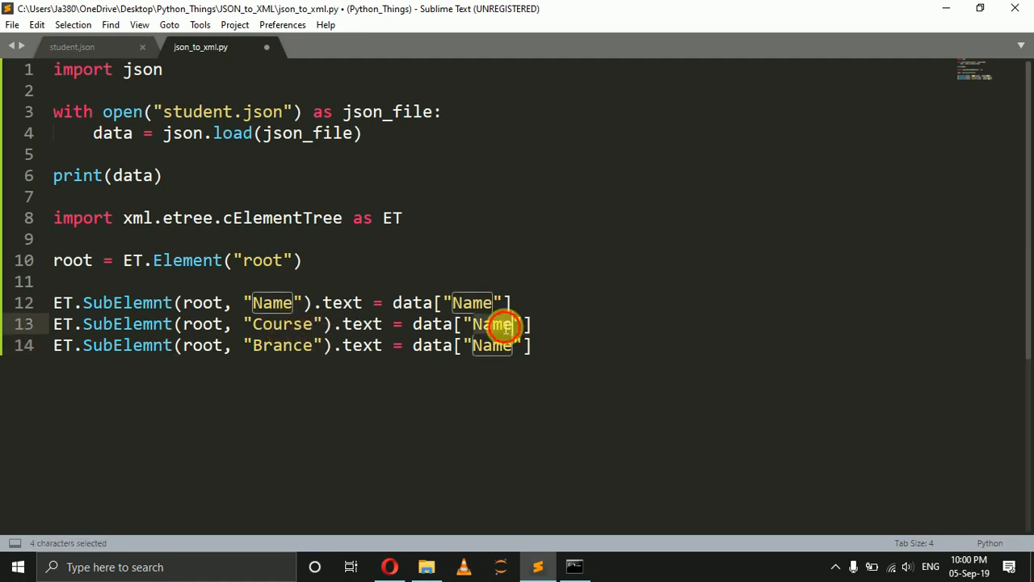
# Step: Add the line ET.SubElemnt(root, "Result").text = data["Name"] to the script
pyautogui.write('ET.SubElemnt(root, "Result").text = data["Name"]')
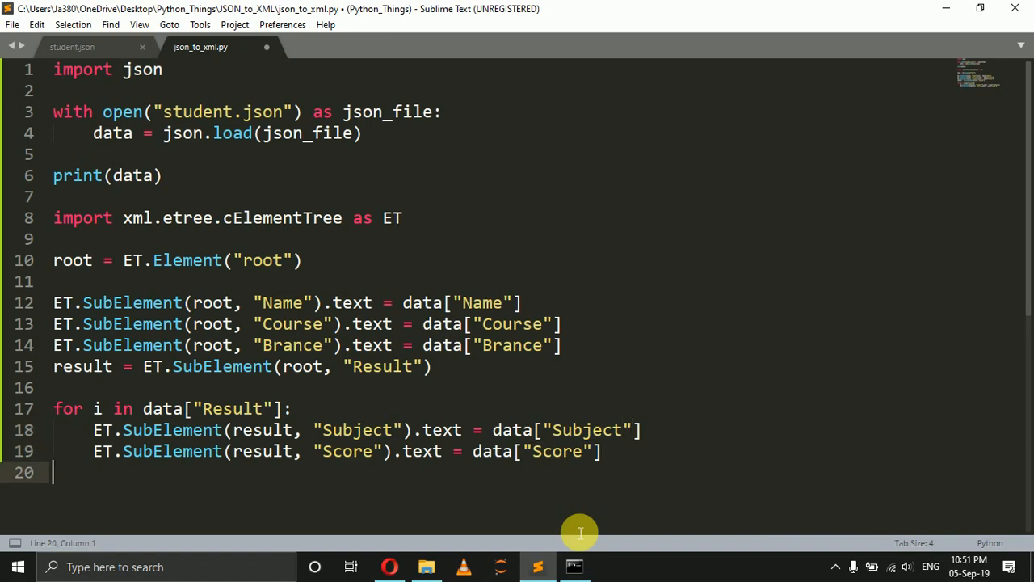
# Step: Type 'tree = ET.Element' on the new line after the loop
pyautogui.write('tree = ET.Element')
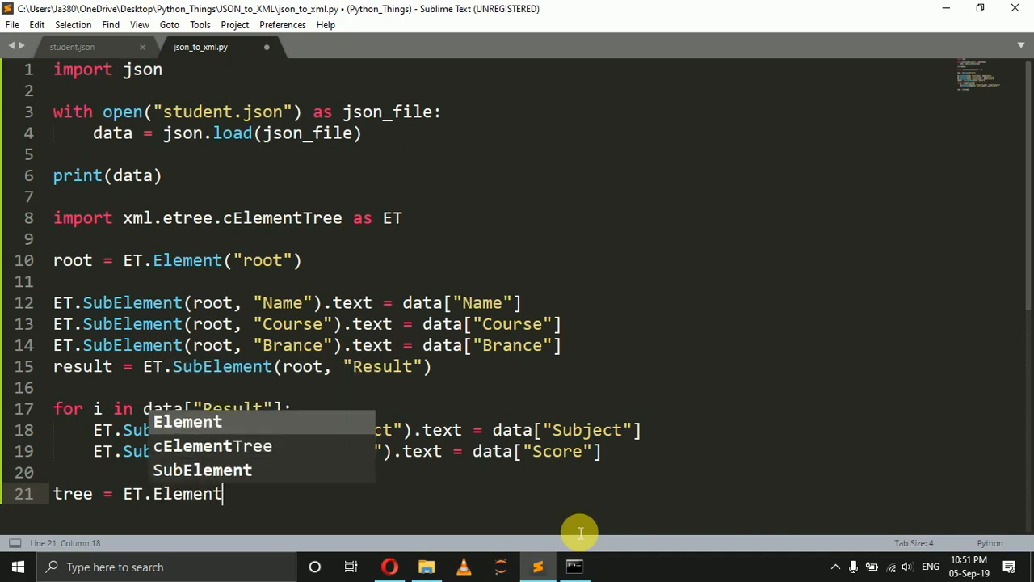